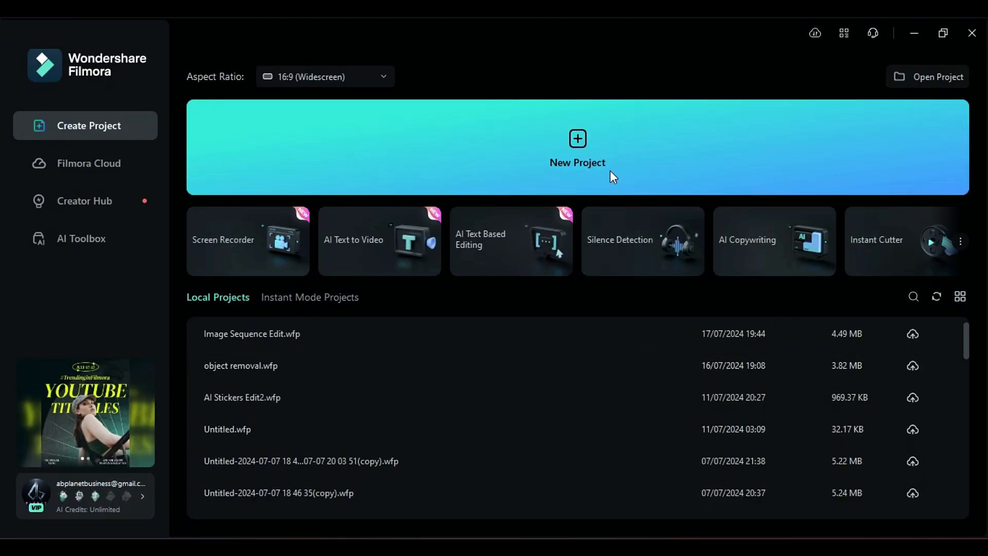
Create a new blank project from the Filmora start screen
click(577, 147)
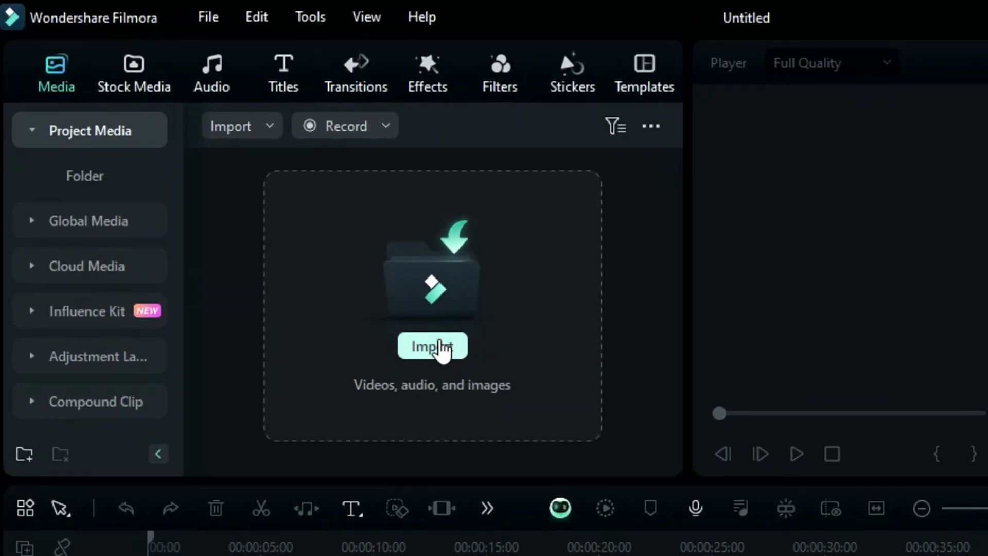
Import Anime_0 from the Sequence 2 folder with Image Sequence enabled
click(432, 346)
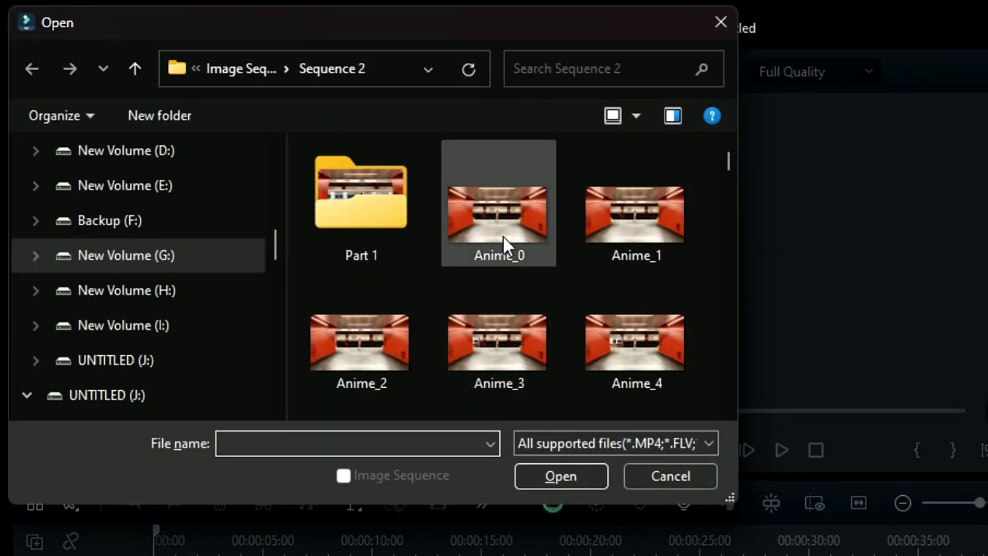
click(497, 214)
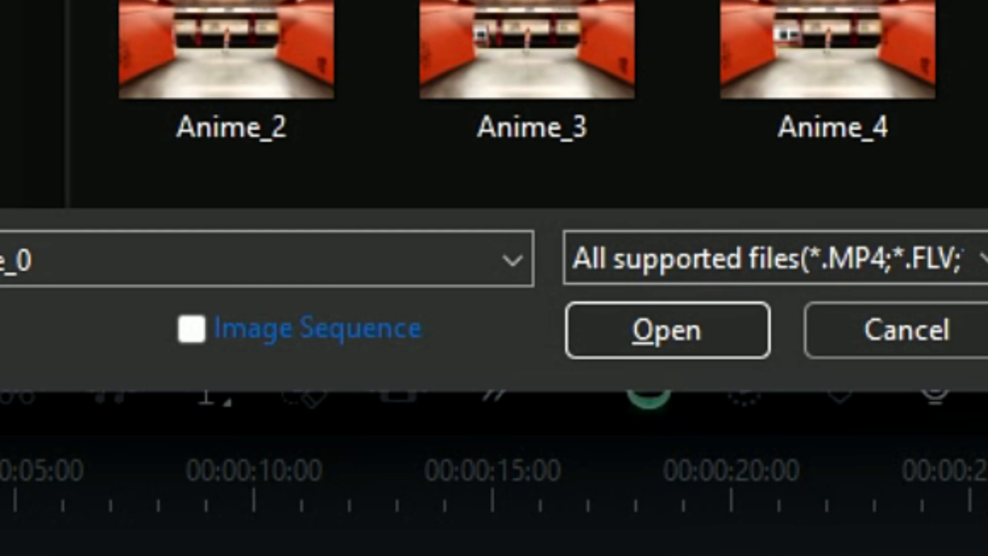
mouse_move(353, 375)
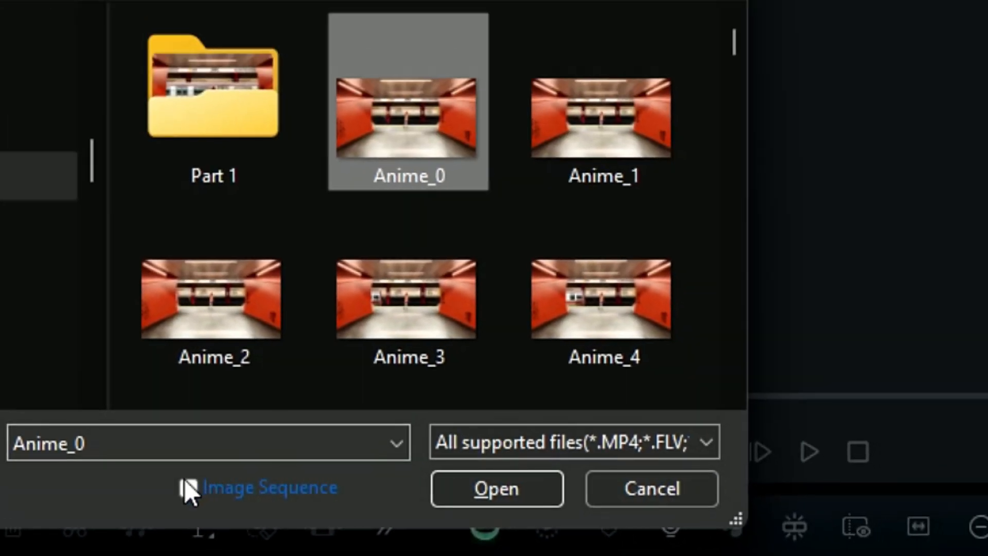
click(188, 487)
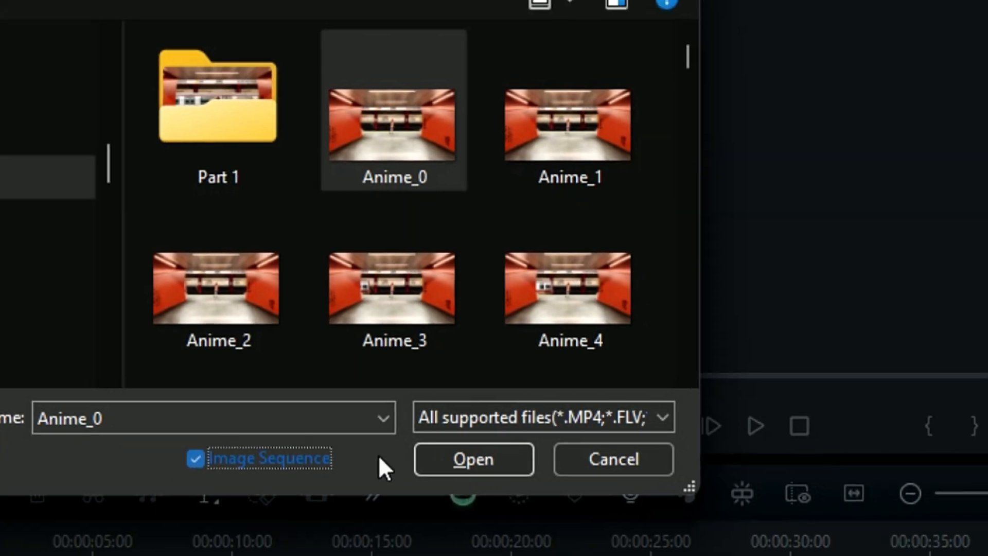
click(473, 458)
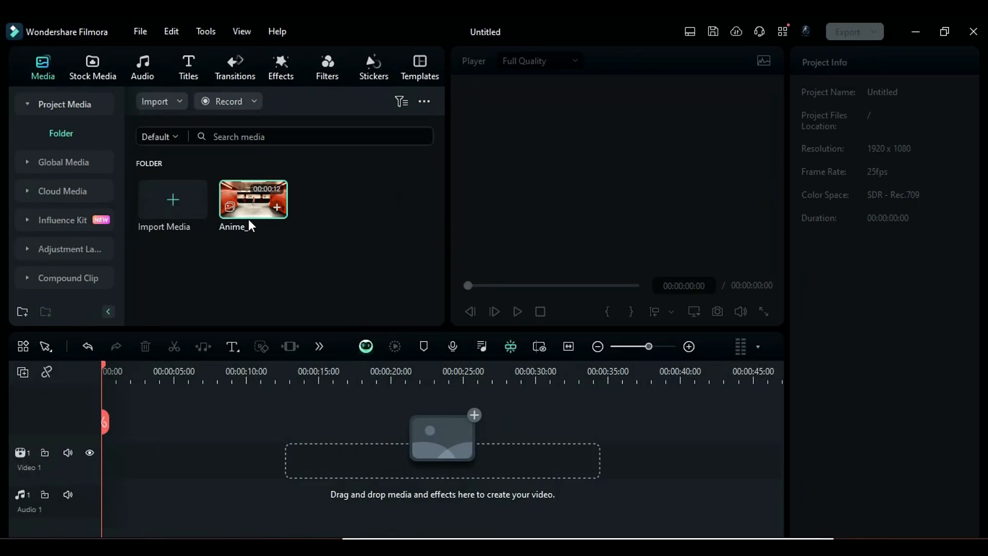